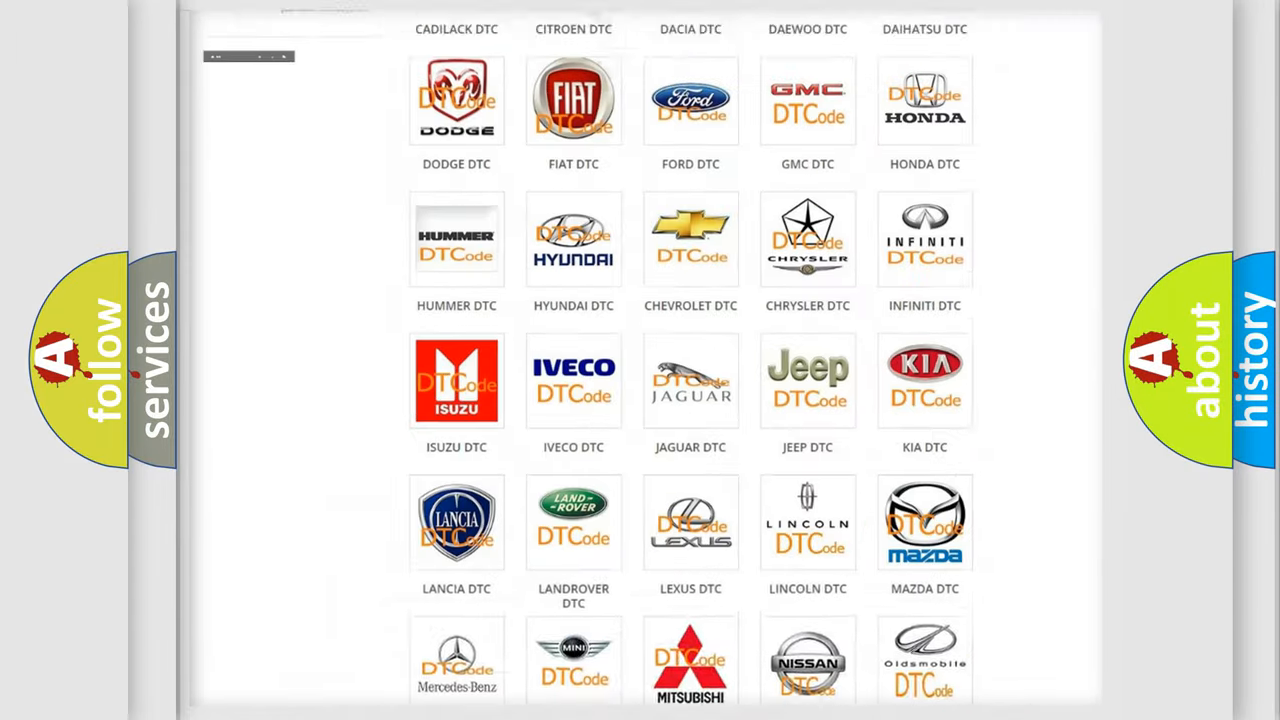
{"action": "scroll", "scroll_direction": "up", "scroll_amount": 3}
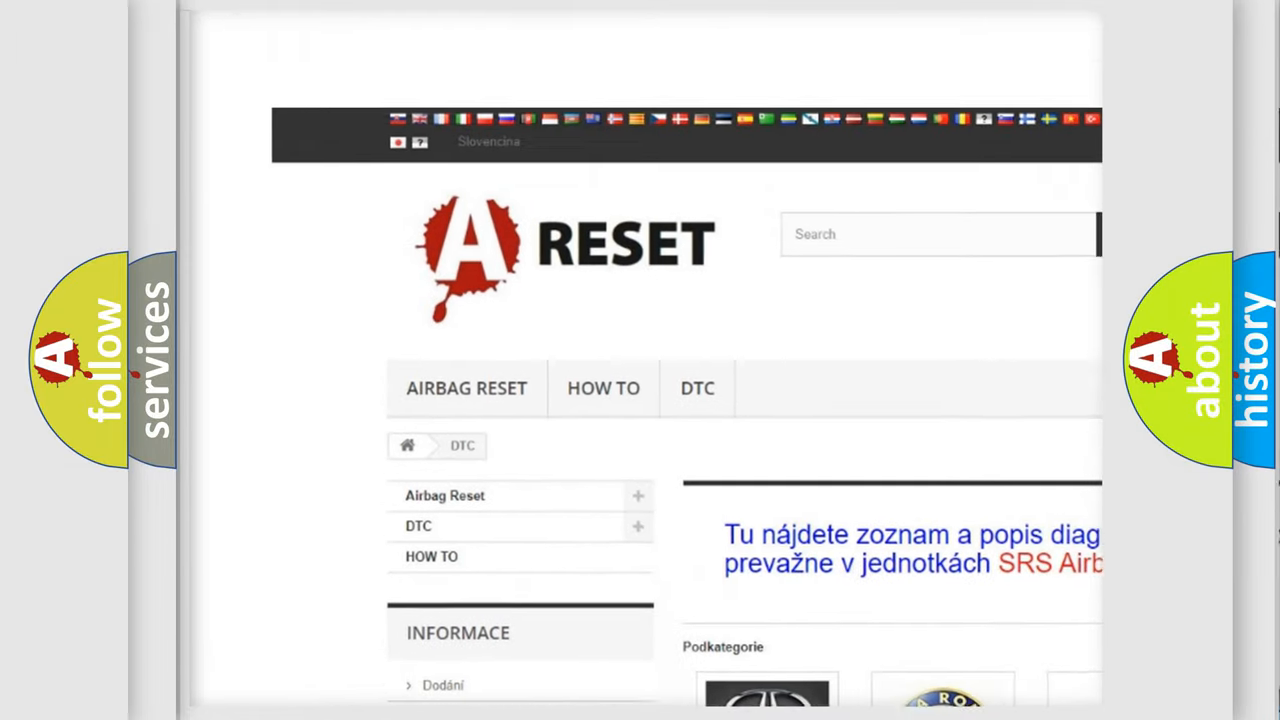
{"action": "scroll", "scroll_direction": "up", "scroll_amount": 3}
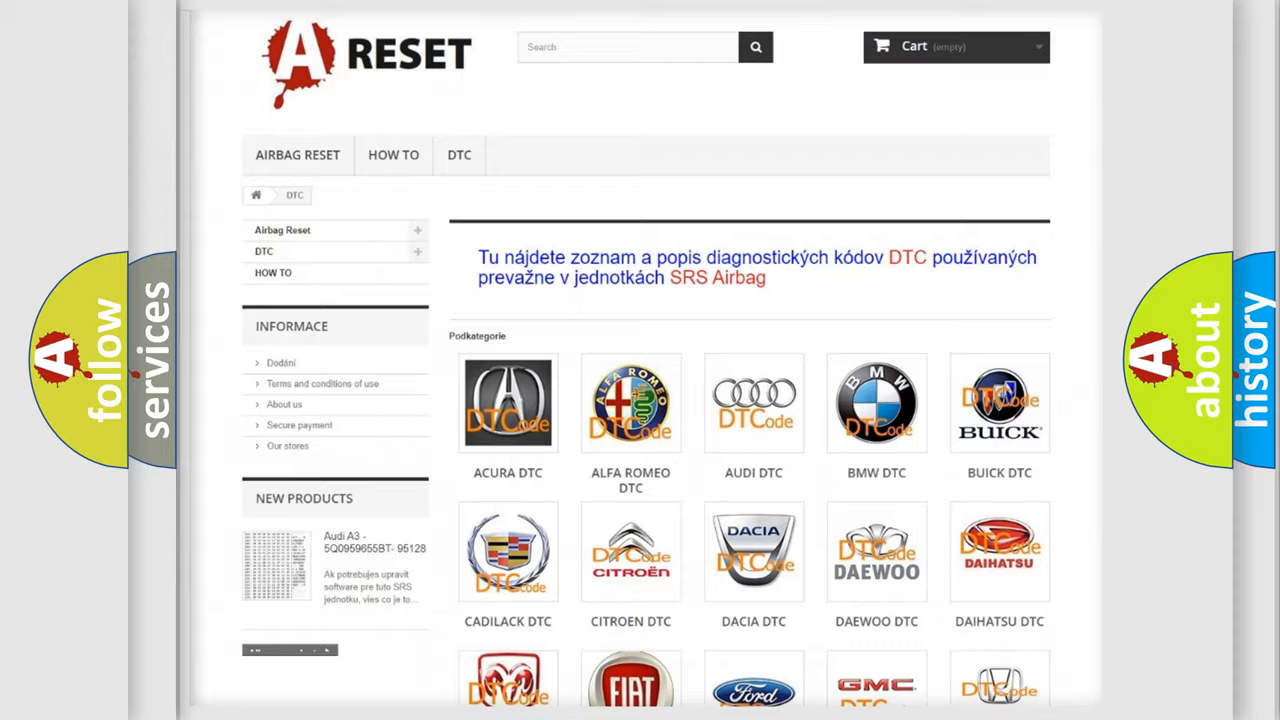
{"action": "scroll", "scroll_direction": "down", "scroll_amount": 3}
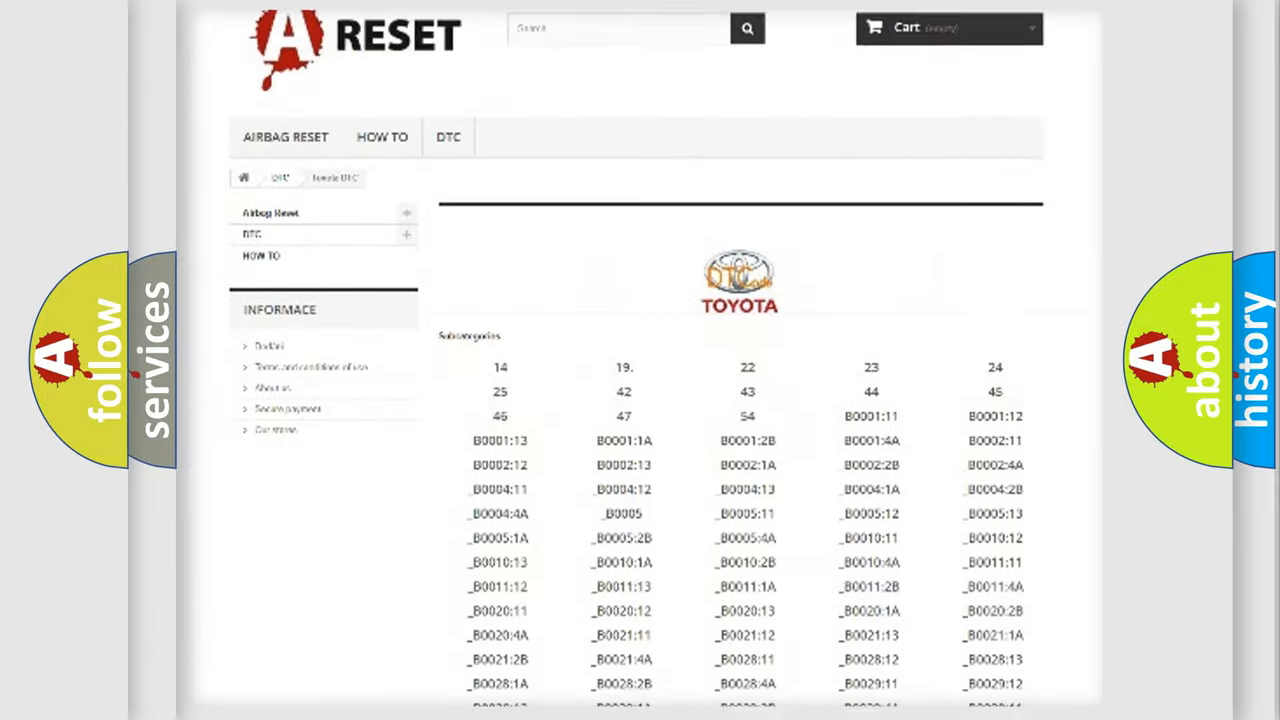
{"action": "scroll", "scroll_direction": "down", "scroll_amount": 3}
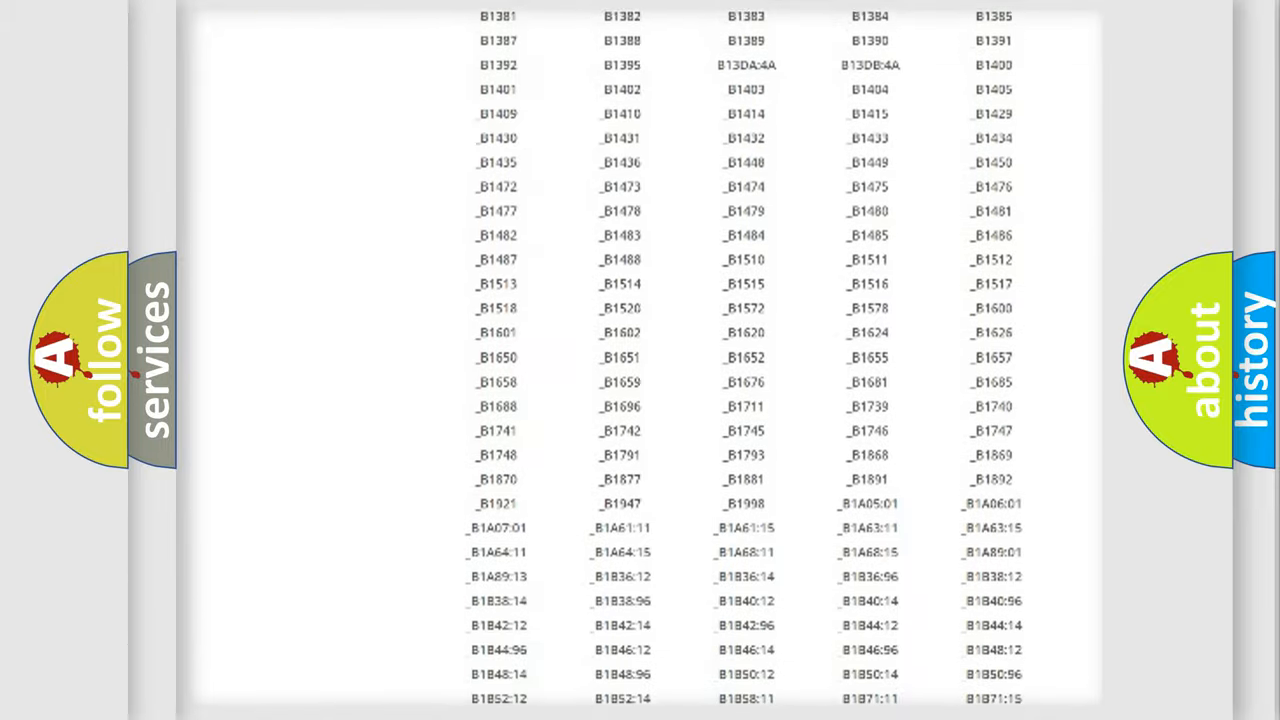
{"action": "scroll", "scroll_direction": "up", "scroll_amount": 3}
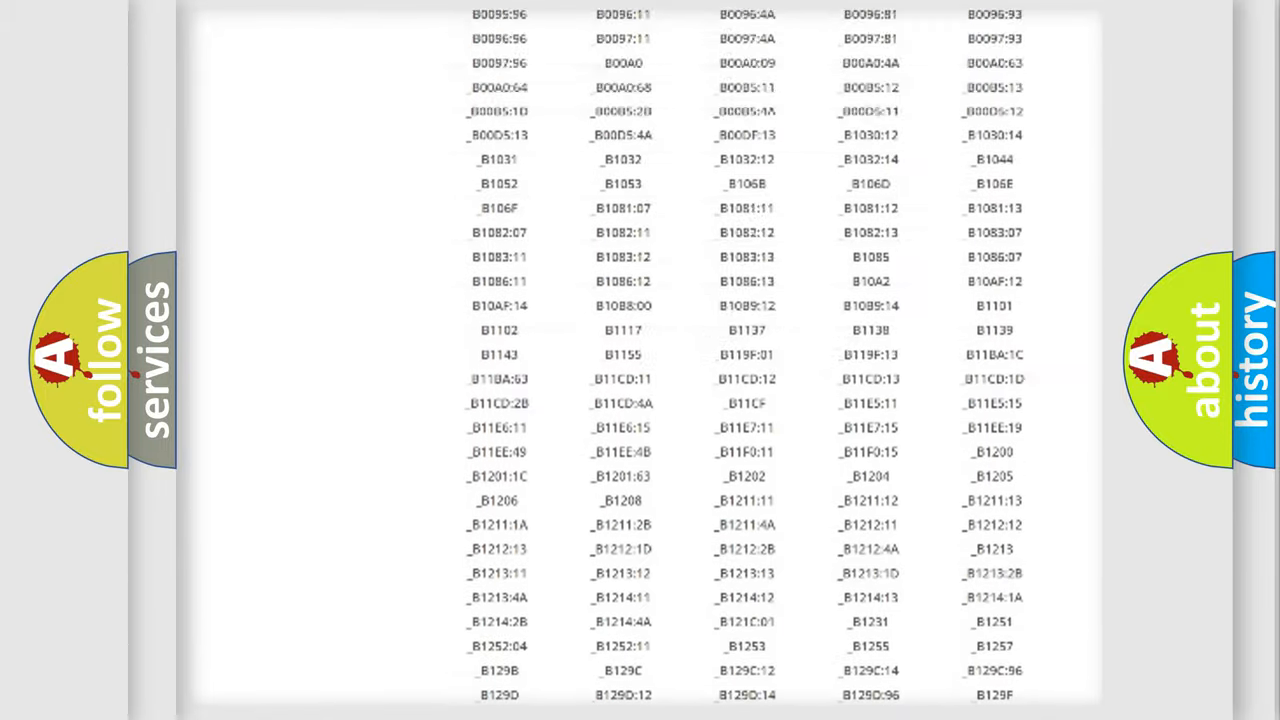
{"action": "scroll", "scroll_direction": "up", "scroll_amount": 3}
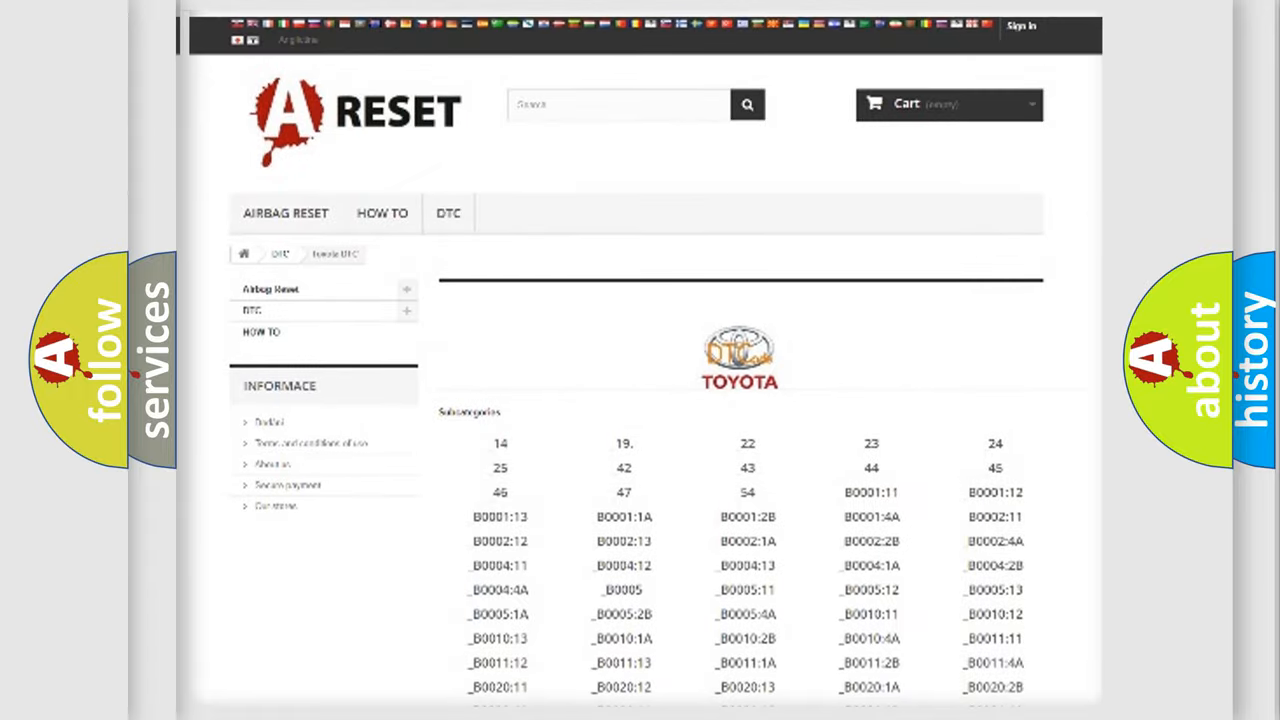